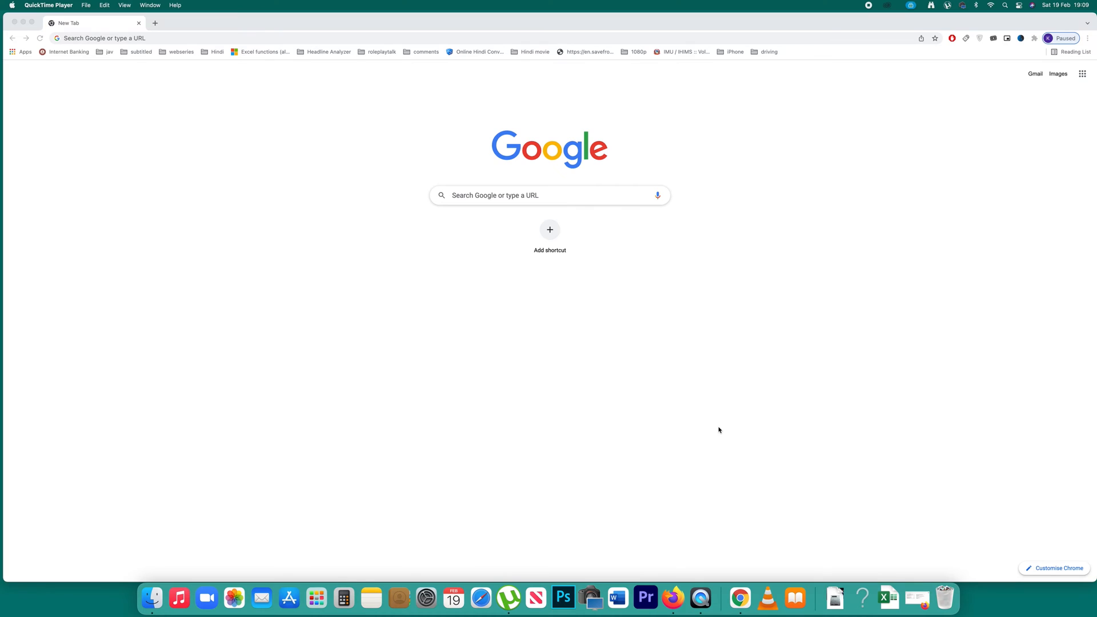
{"action": "mouse_move", "coordinate": [373, 48]}
{"action": "type", "text": "g"}
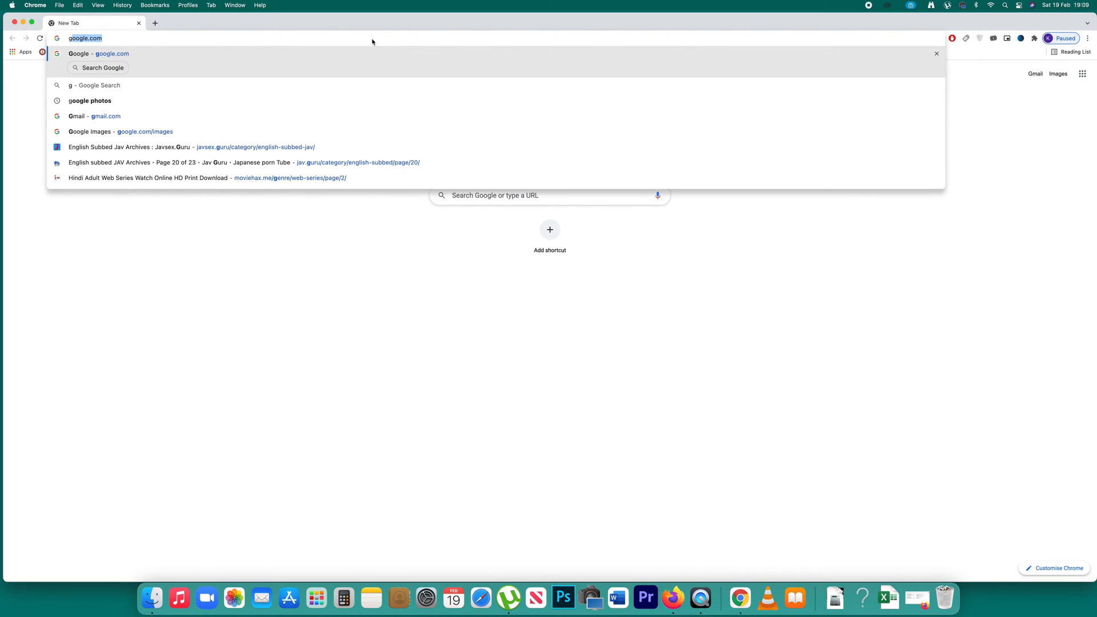
- Go to Gmail from the new tab so the account sign-in chooser appears
{"action": "left_click", "coordinate": [79, 117]}
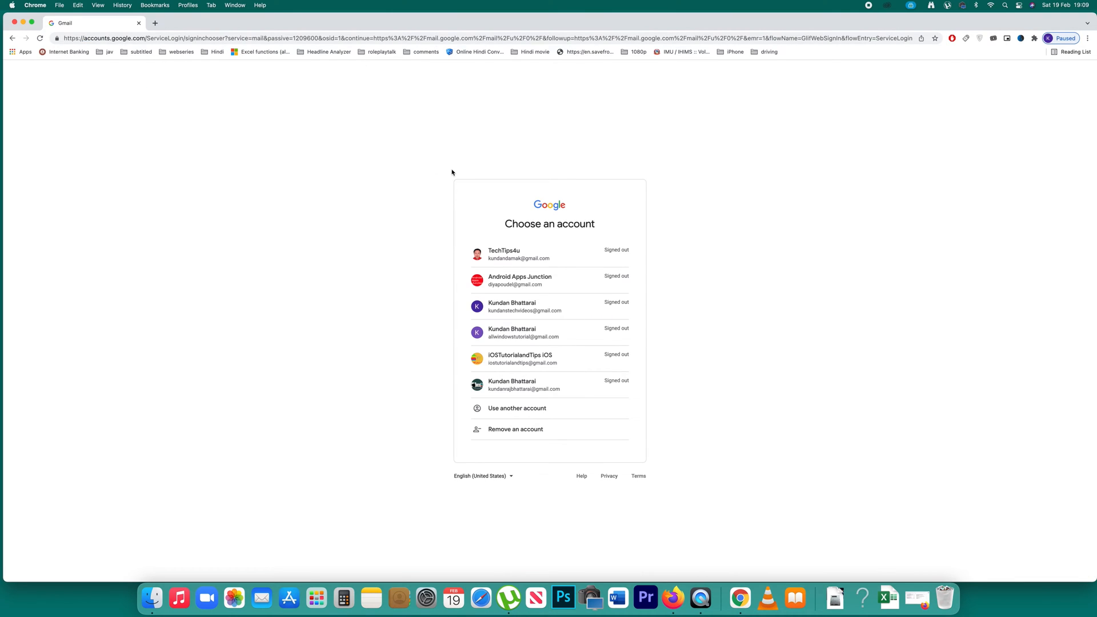
{"action": "left_click", "coordinate": [517, 254]}
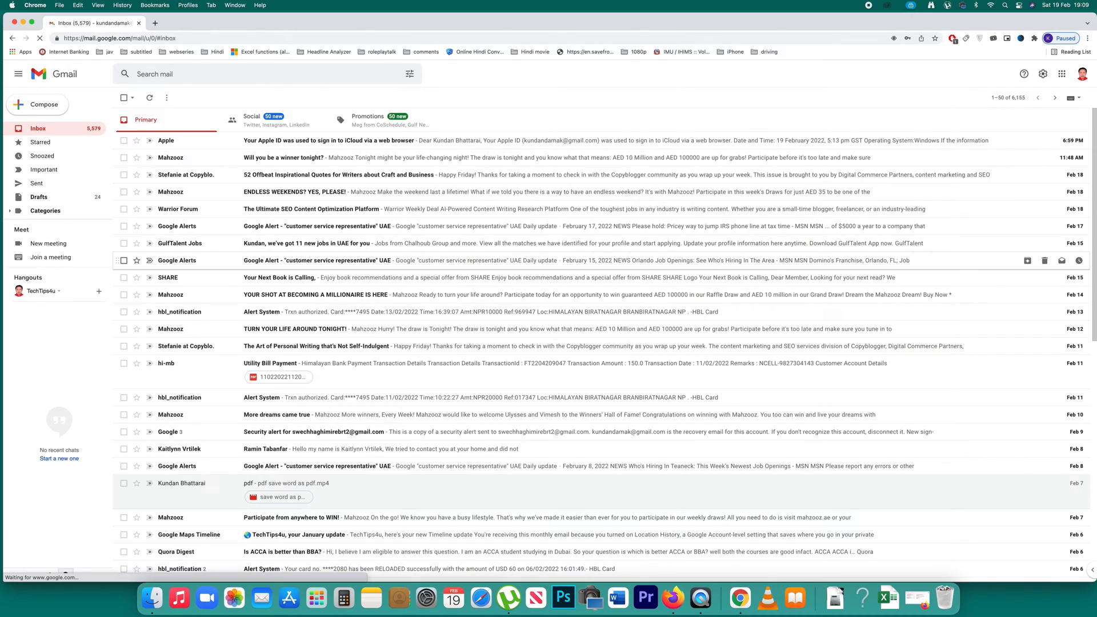
{"action": "left_click", "coordinate": [37, 104]}
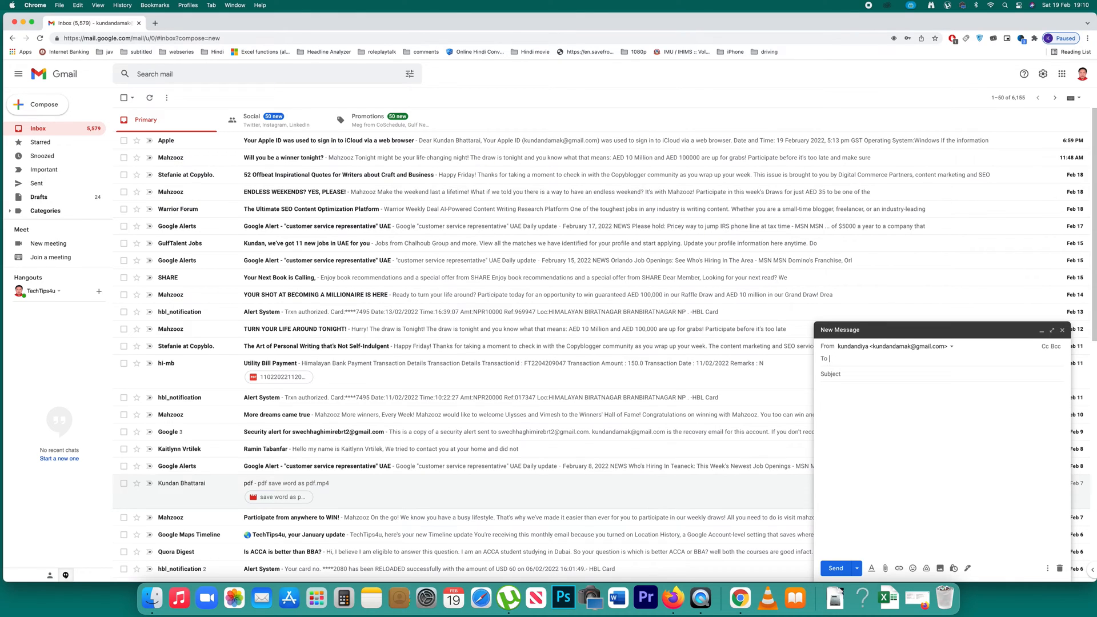
{"action": "type", "text": "Kundan Bhattarai"}
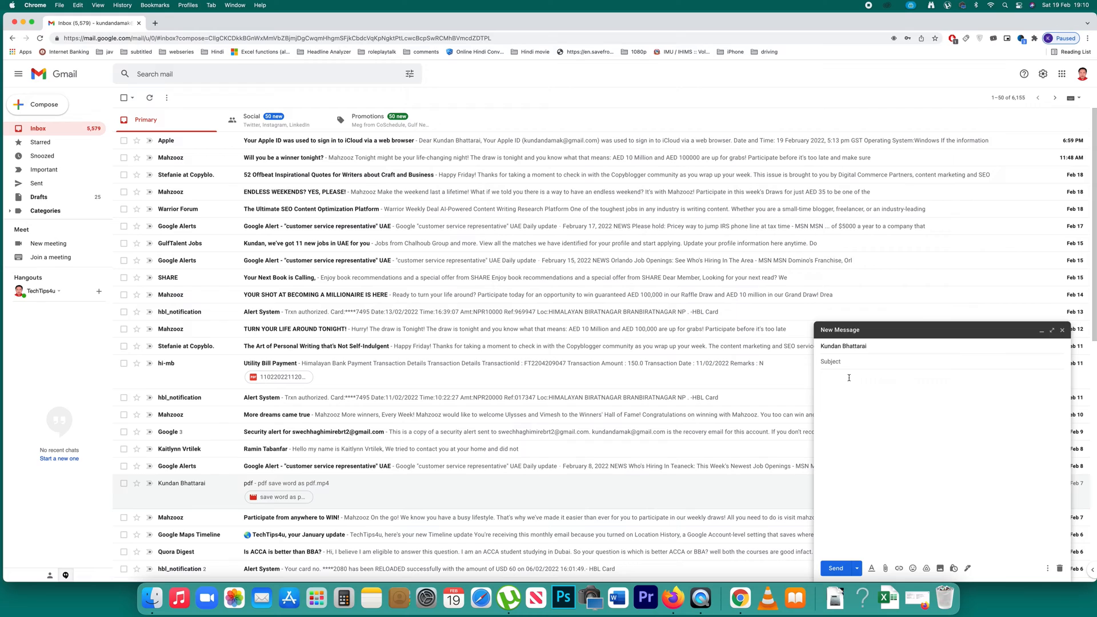
{"action": "type", "text": "trail"}
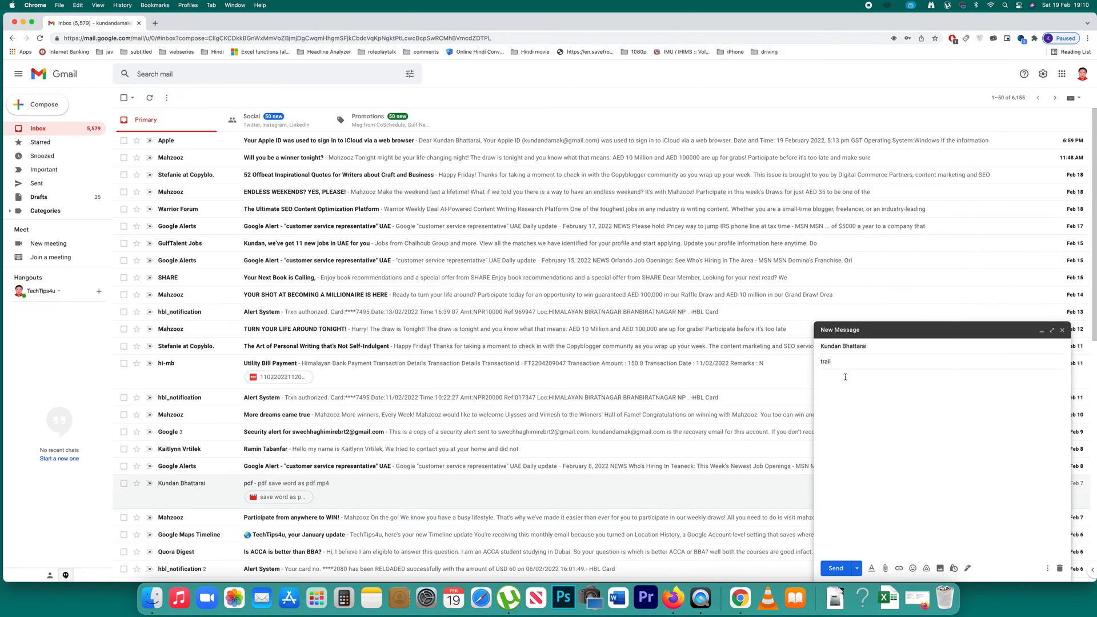
{"action": "type", "text": "trail"}
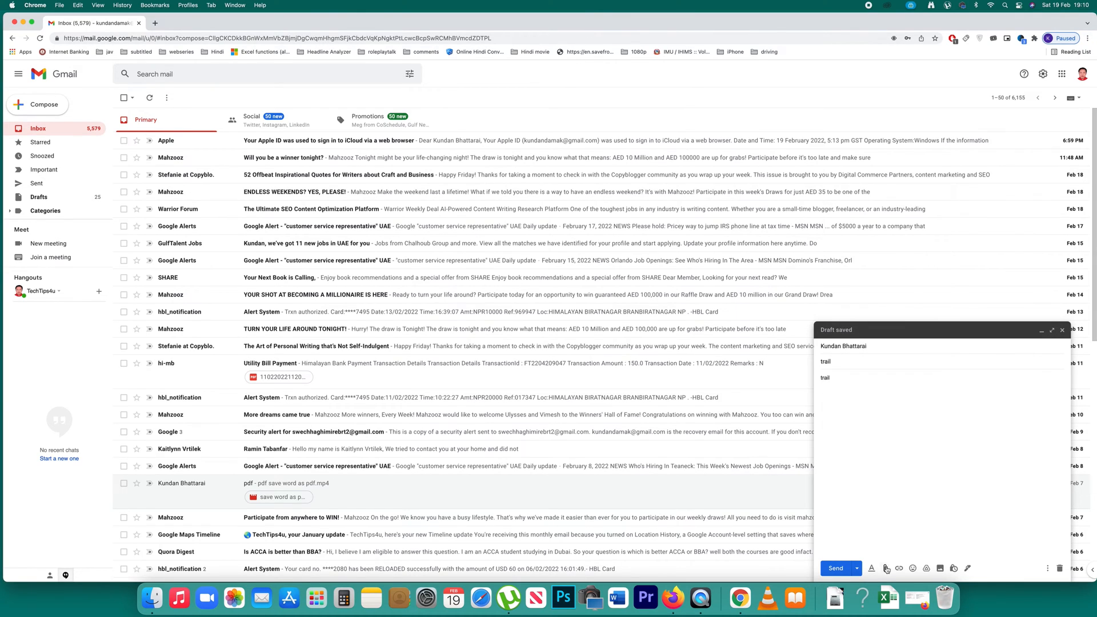
{"action": "mouse_move", "coordinate": [884, 568]}
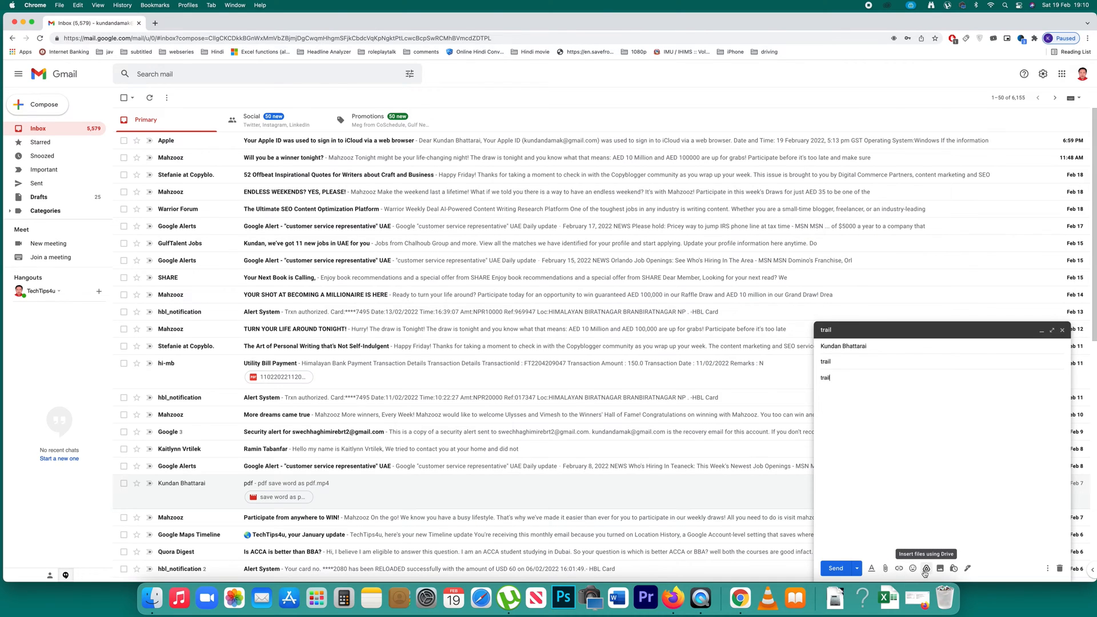
- Start a Google Drive upload for the email and browse the computer for a file
{"action": "left_click", "coordinate": [926, 568]}
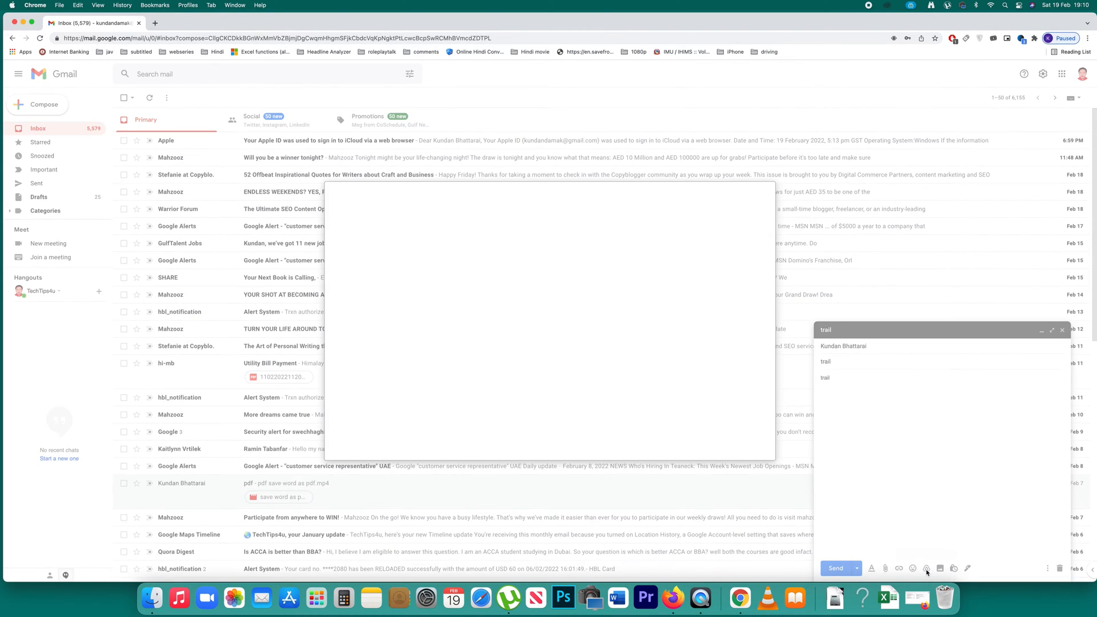
{"action": "left_click", "coordinate": [926, 568]}
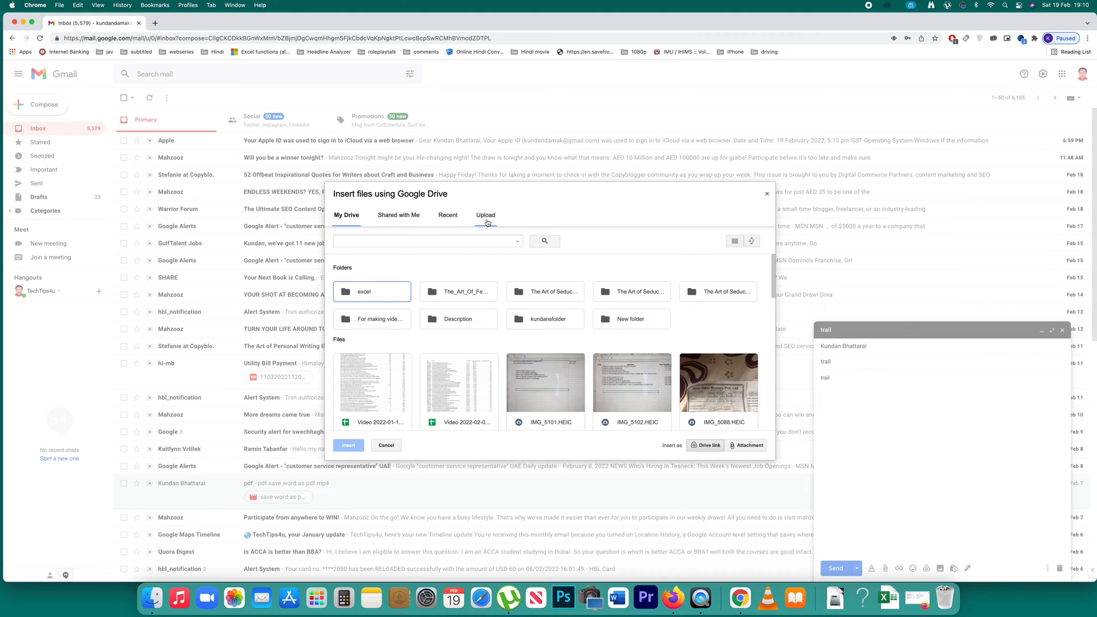
{"action": "left_click", "coordinate": [485, 215]}
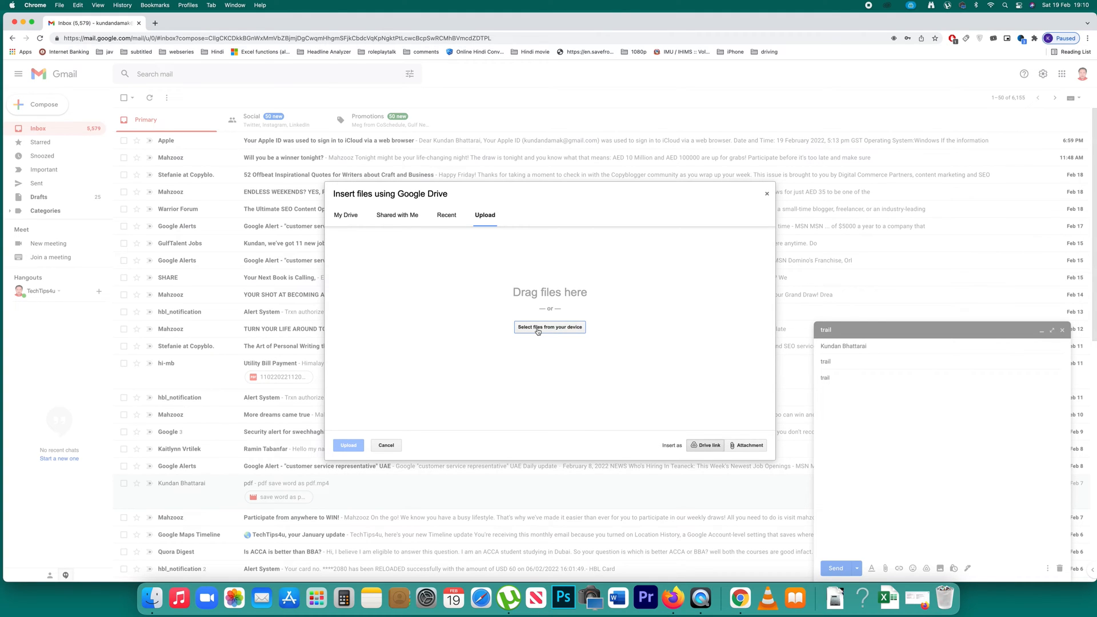
{"action": "left_click", "coordinate": [549, 327]}
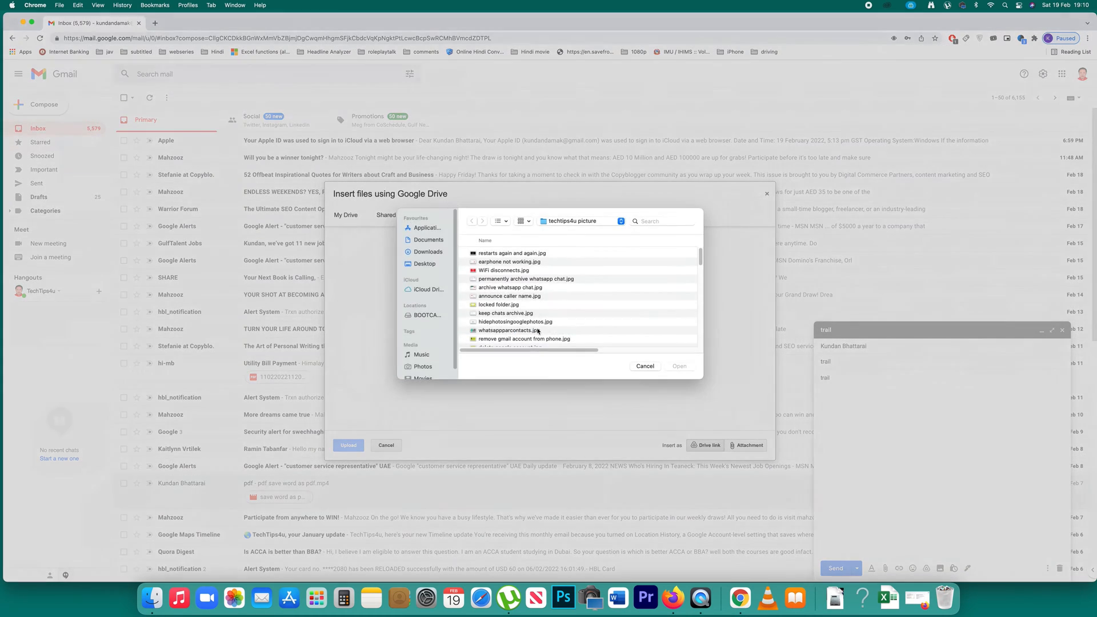
- Choose the Desktop video 'save word as pdf.mp4' for upload to Google Drive
{"action": "left_click", "coordinate": [423, 266]}
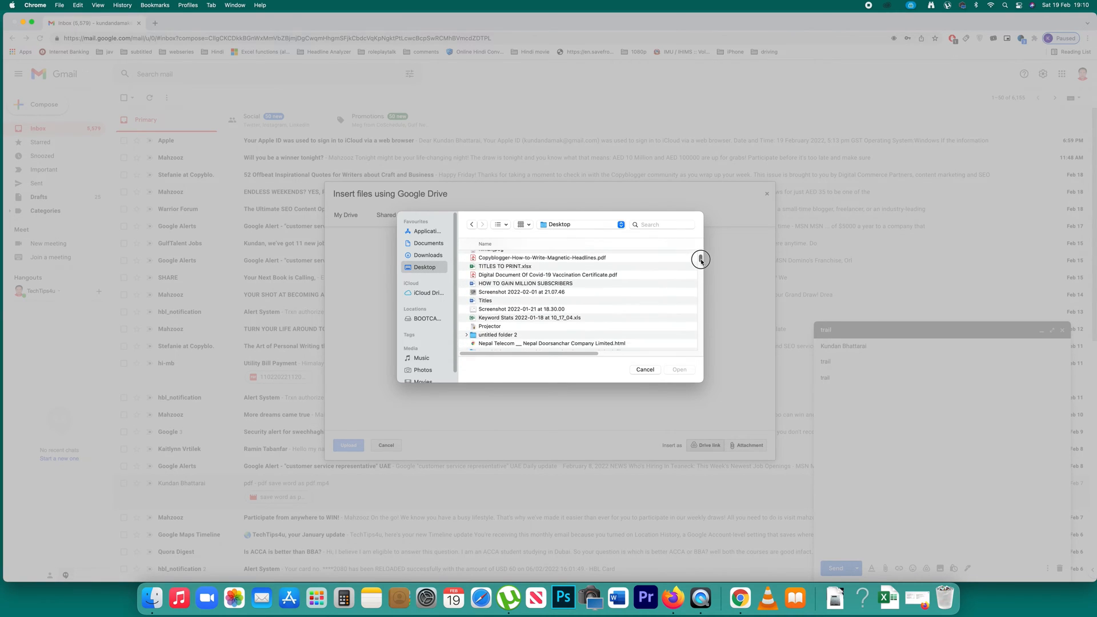
{"action": "scroll", "scroll_direction": "down", "scroll_amount": 3}
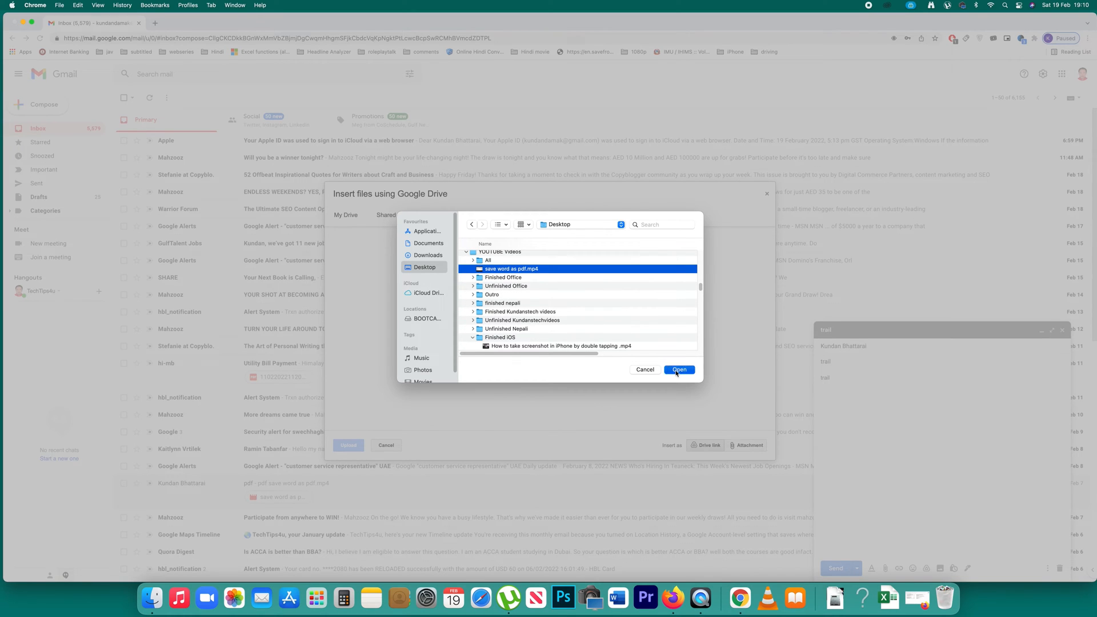
{"action": "left_click", "coordinate": [677, 369]}
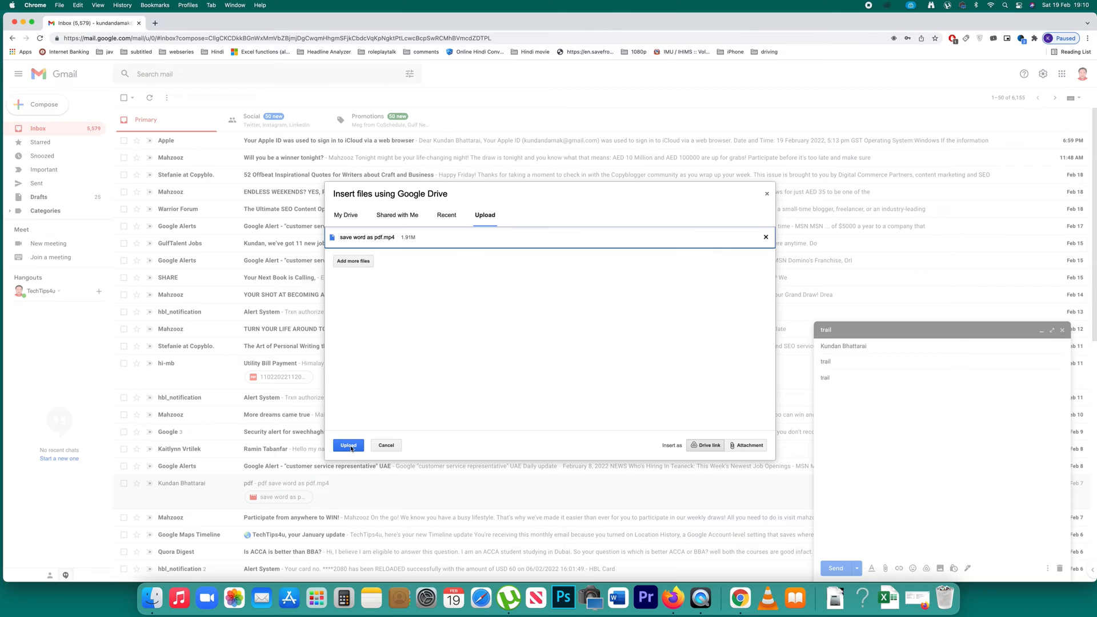
- Upload the video as a Drive link in the email and send it
{"action": "left_click", "coordinate": [347, 444]}
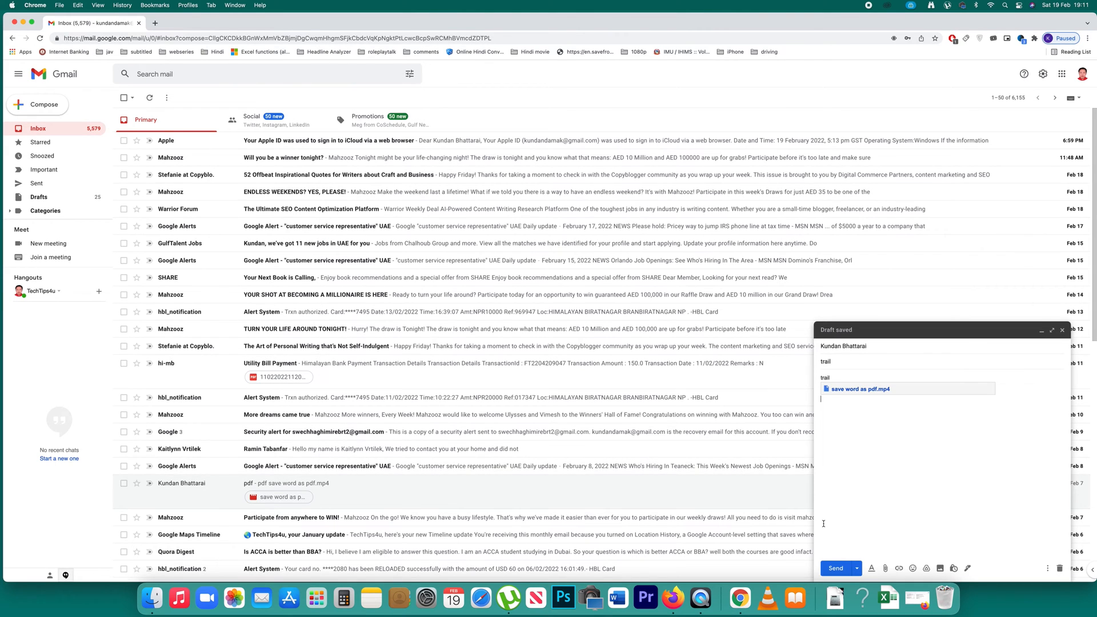
{"action": "left_click", "coordinate": [833, 568]}
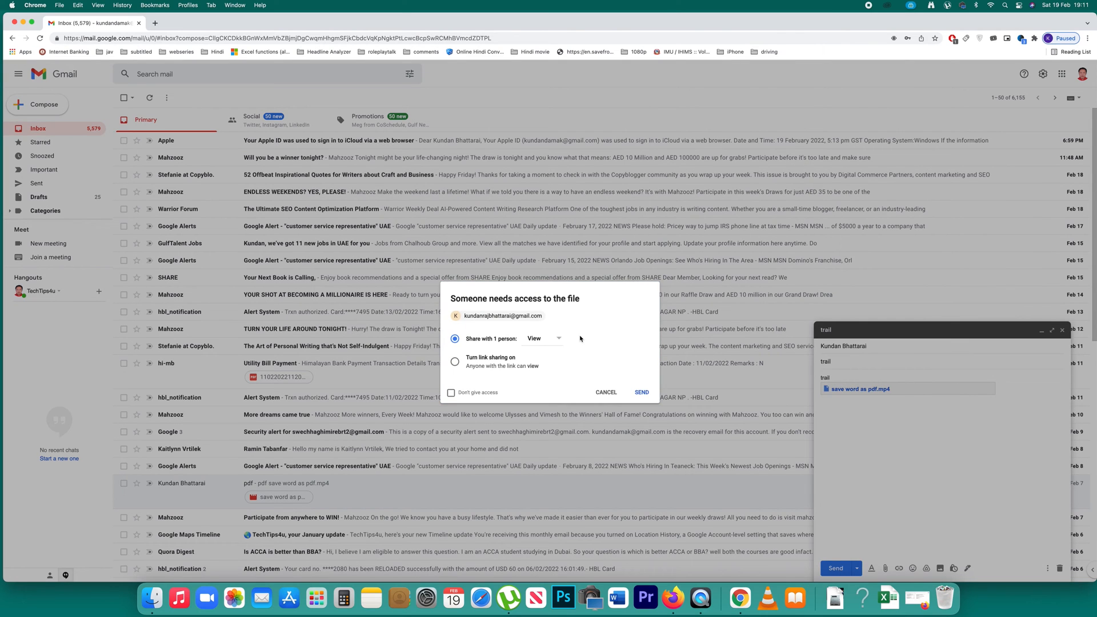
{"action": "mouse_move", "coordinate": [542, 340]}
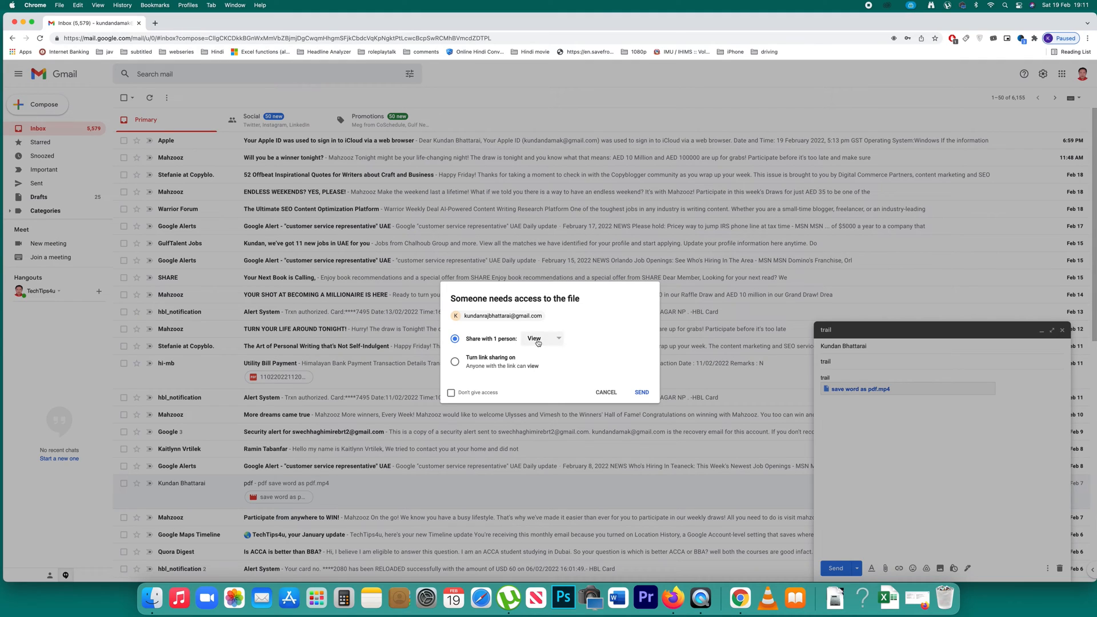
- Grant the recipient view-only access to the shared video and confirm sending
{"action": "left_click", "coordinate": [542, 338]}
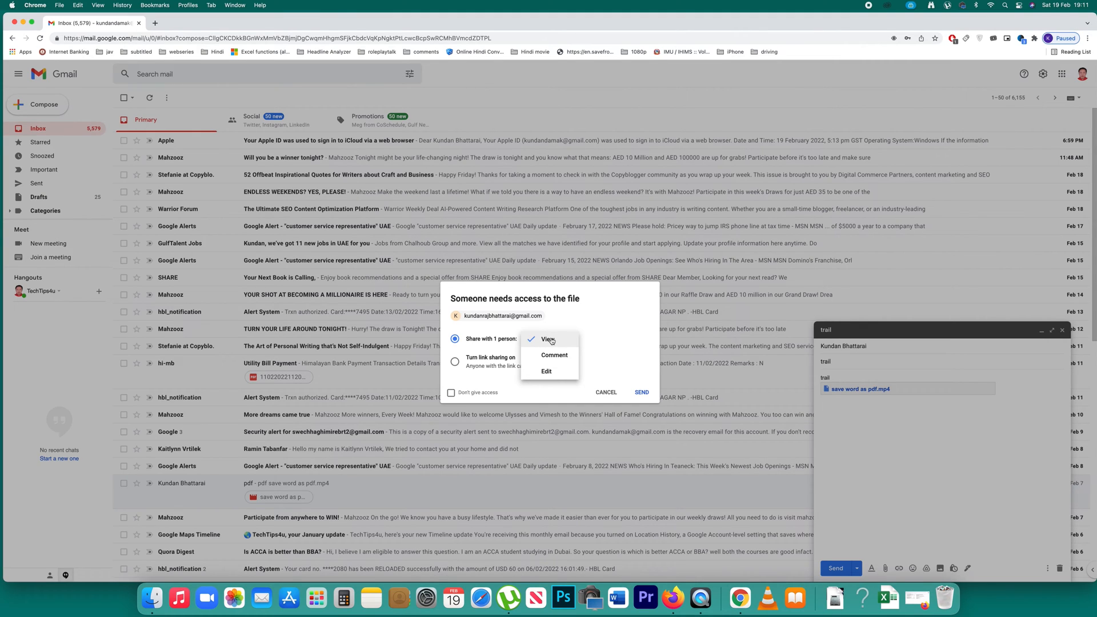
{"action": "mouse_move", "coordinate": [552, 355]}
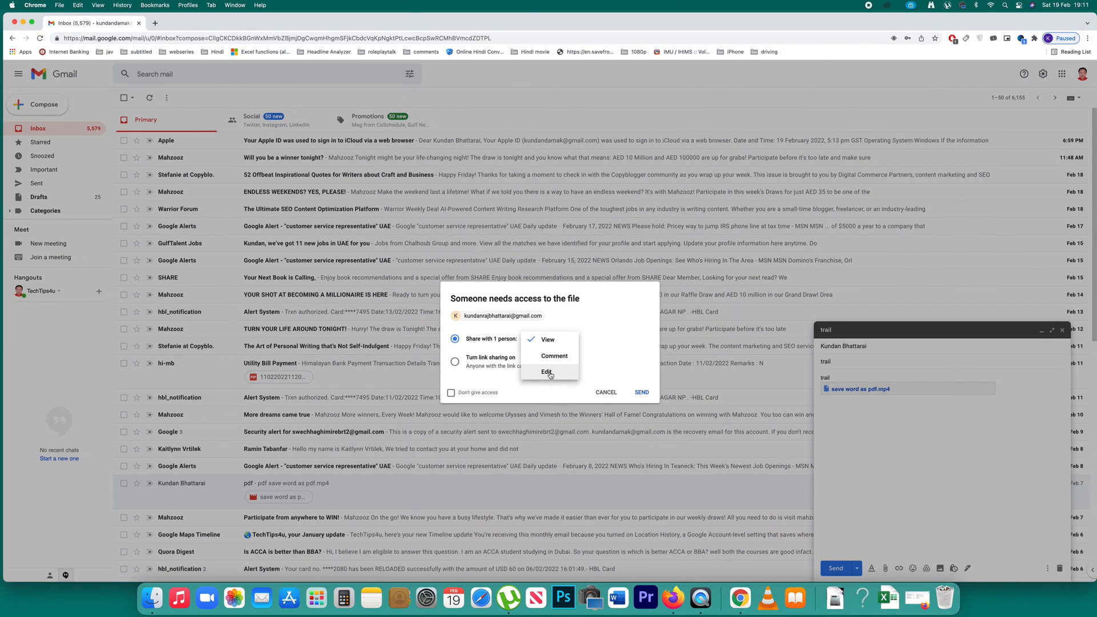
{"action": "left_click", "coordinate": [547, 339]}
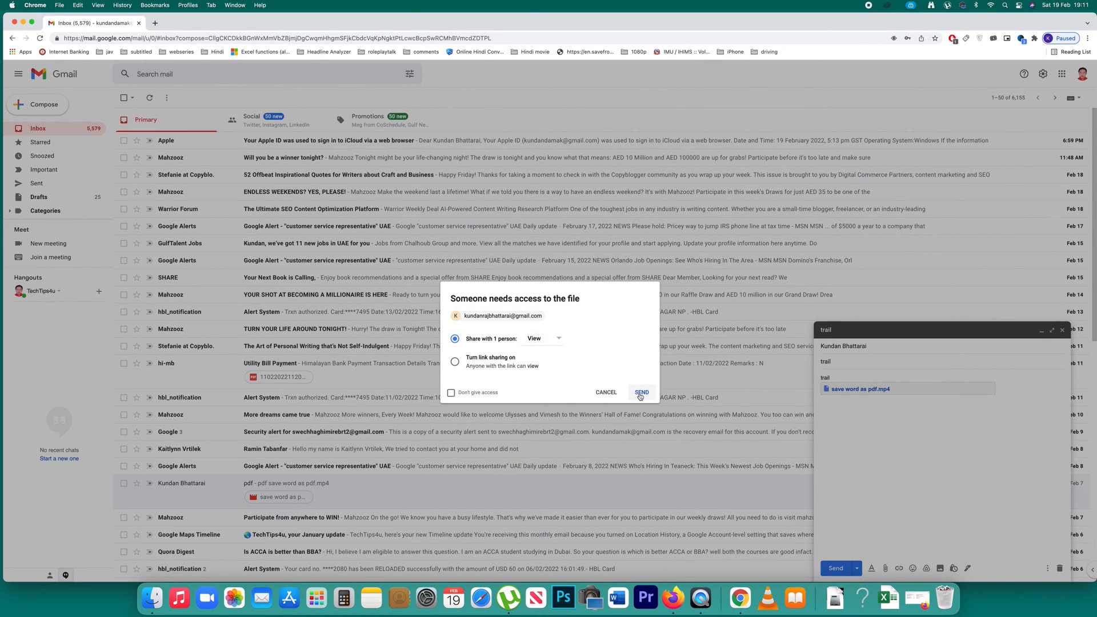
{"action": "left_click", "coordinate": [639, 391]}
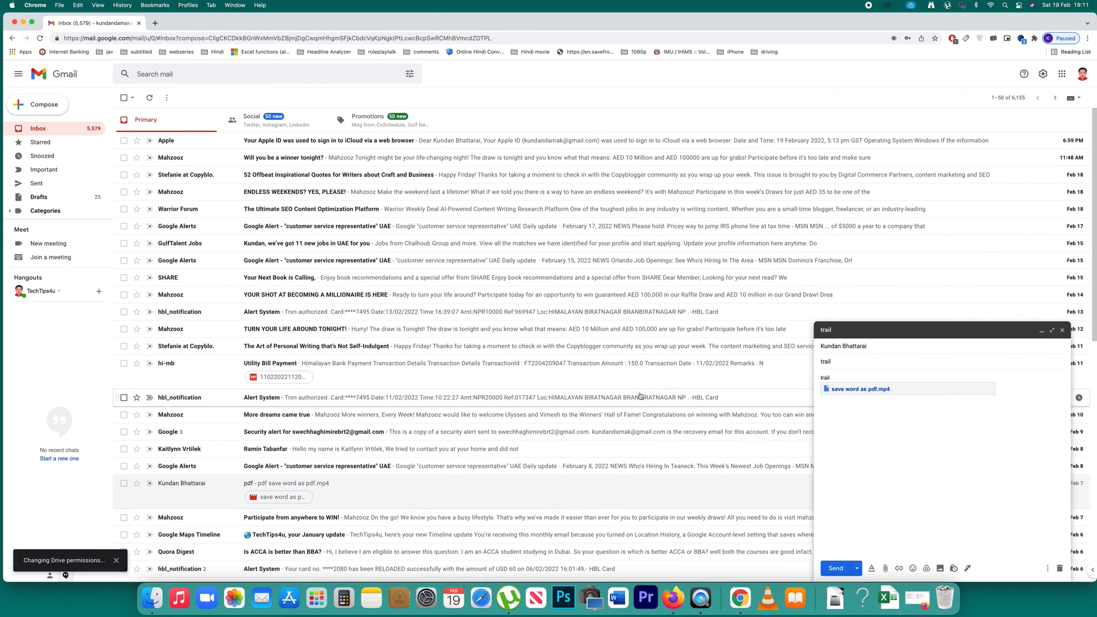
- Switch to the recipient's inbox and open the arrived 'trail' email with the Drive link
{"action": "left_click", "coordinate": [834, 568]}
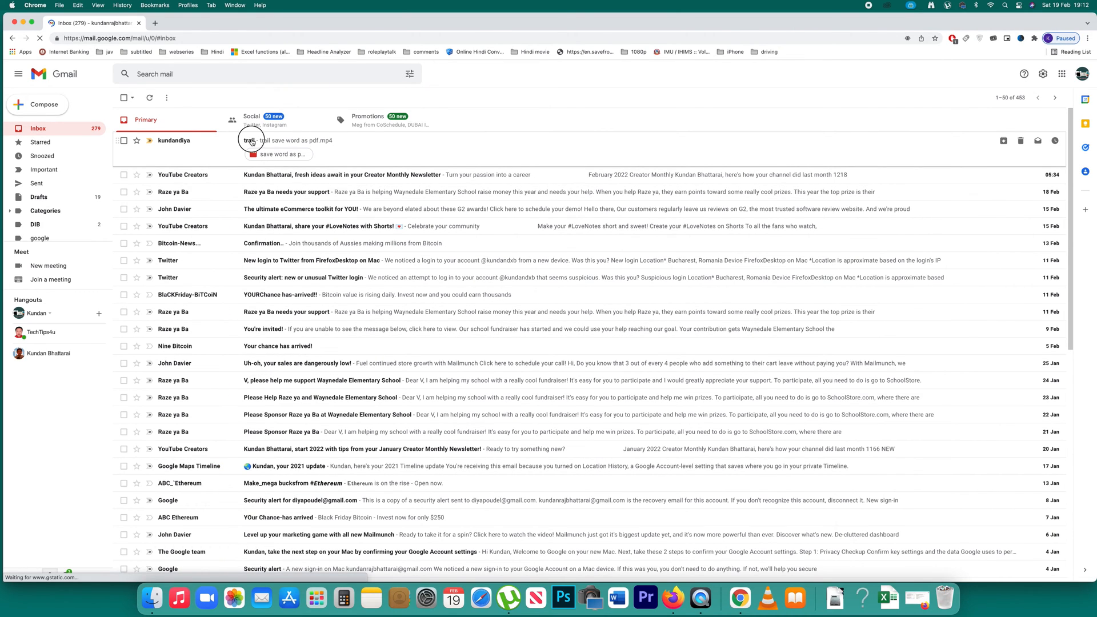
{"action": "left_click", "coordinate": [262, 140]}
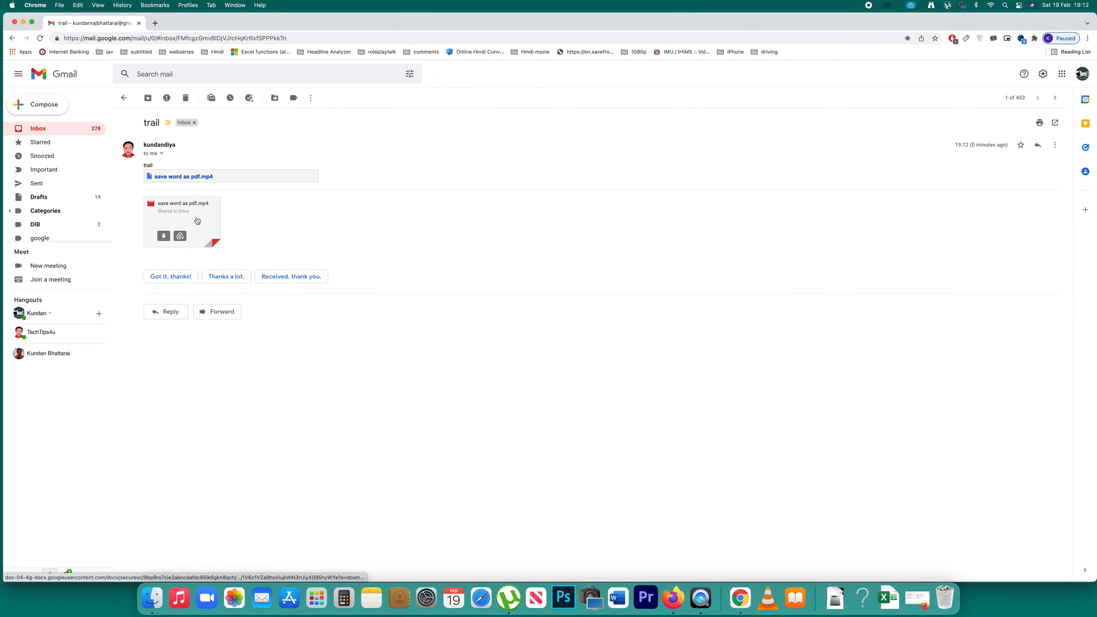
{"action": "mouse_move", "coordinate": [163, 236]}
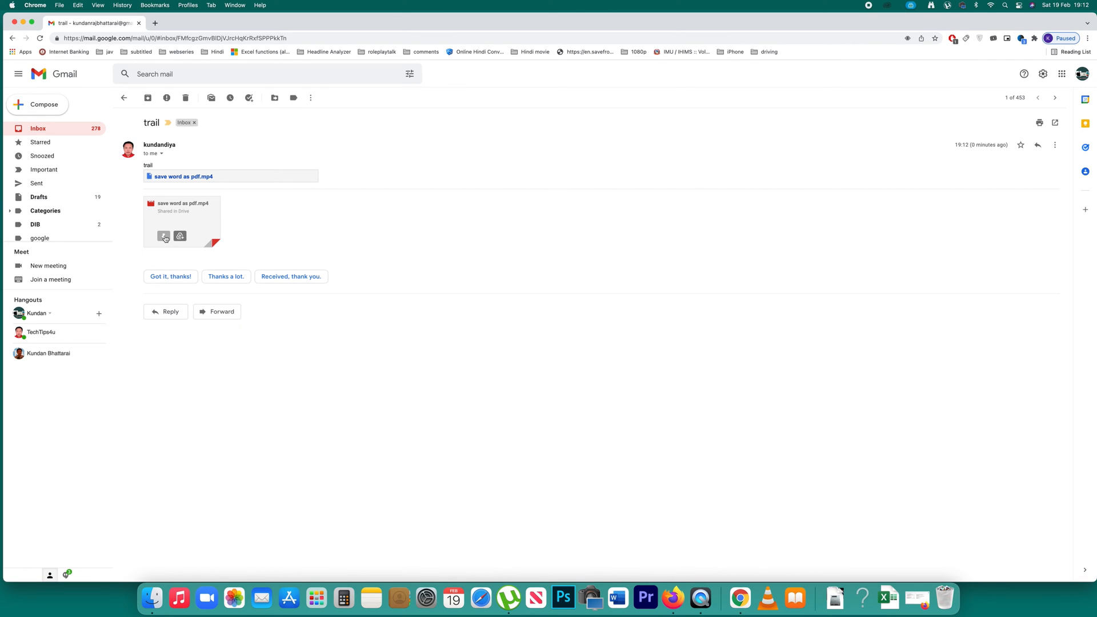
- Download the shared video 'save word as pdf.mp4' from the Drive preview card
{"action": "left_click", "coordinate": [164, 235]}
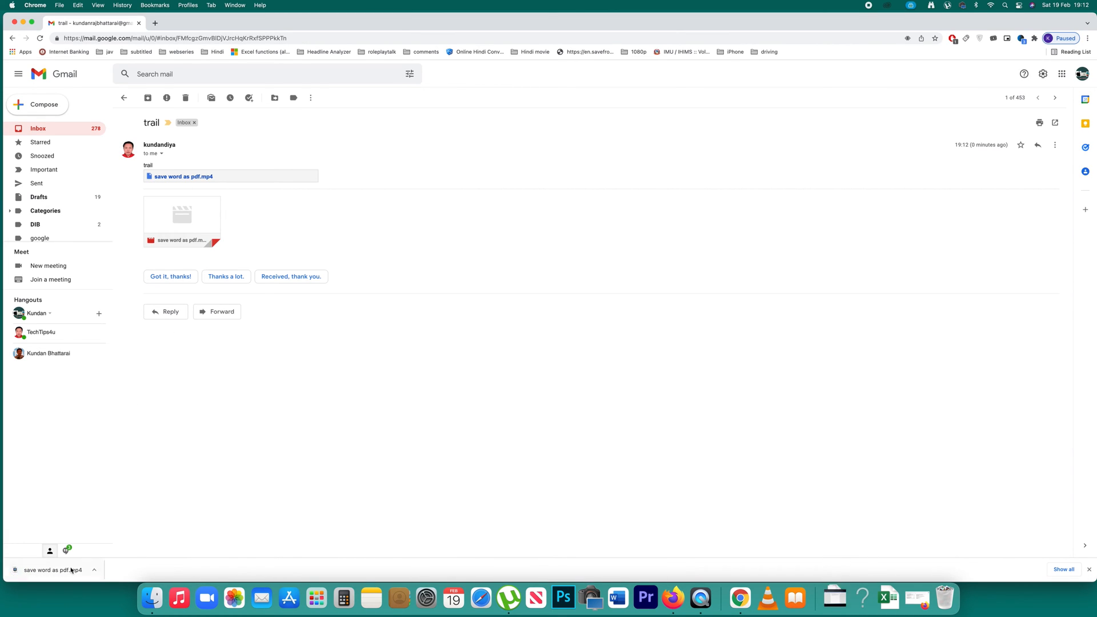
{"action": "mouse_move", "coordinate": [52, 569]}
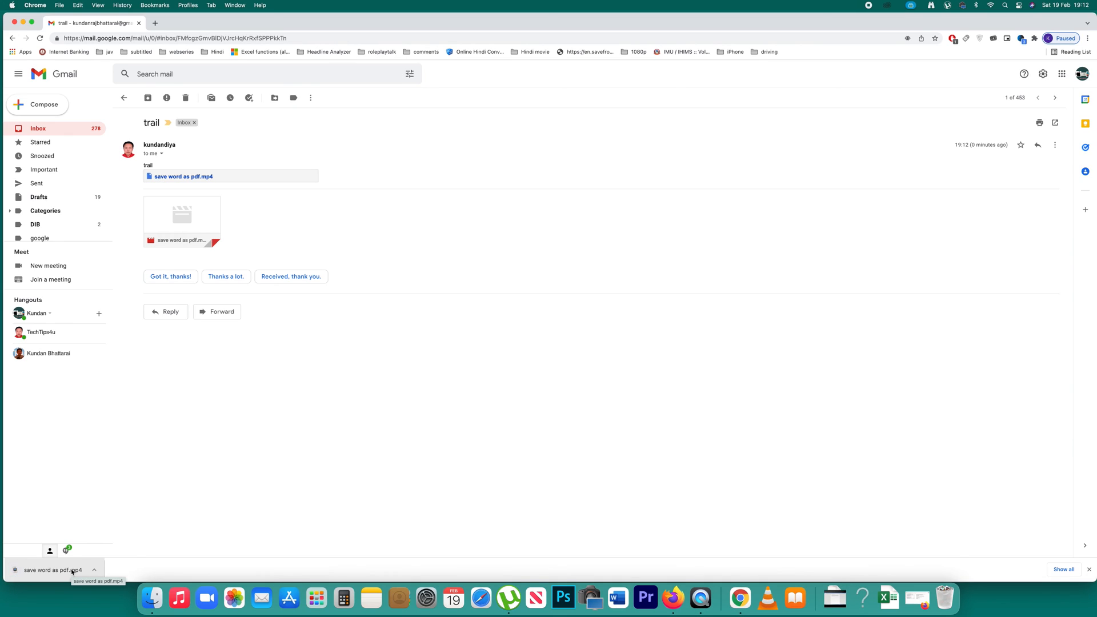